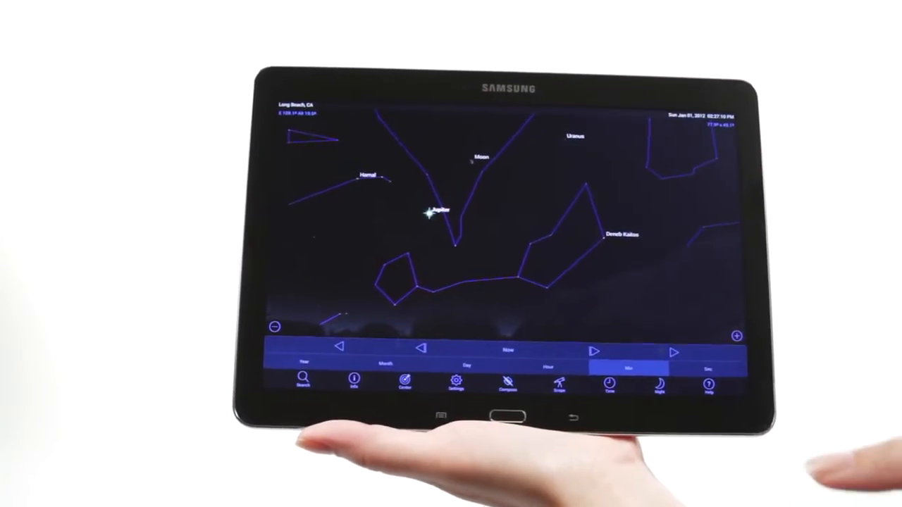
Open Jupiter's Object Info page and play its Celestron Audio description.
left_click(428, 213)
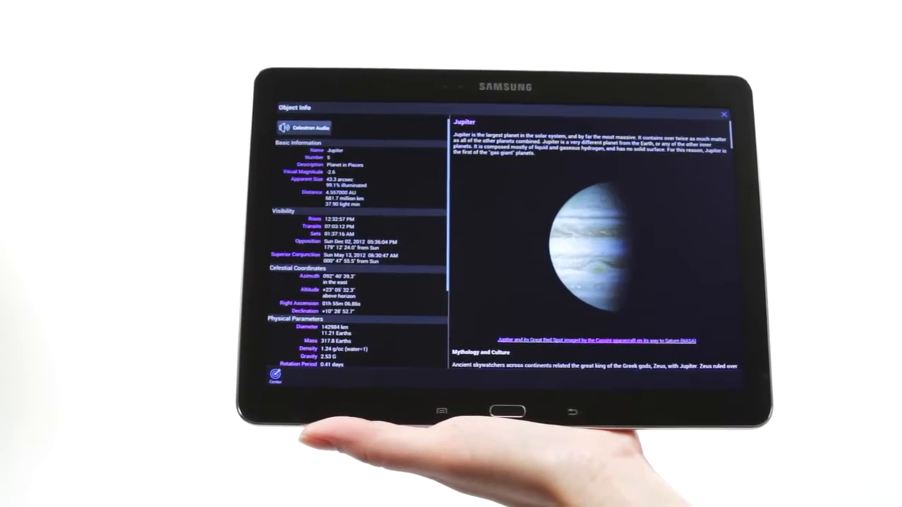
left_click(303, 127)
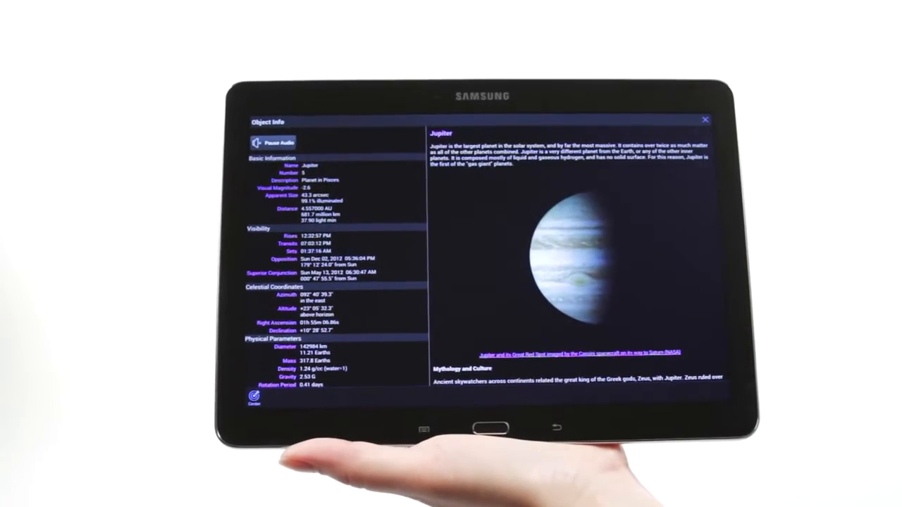